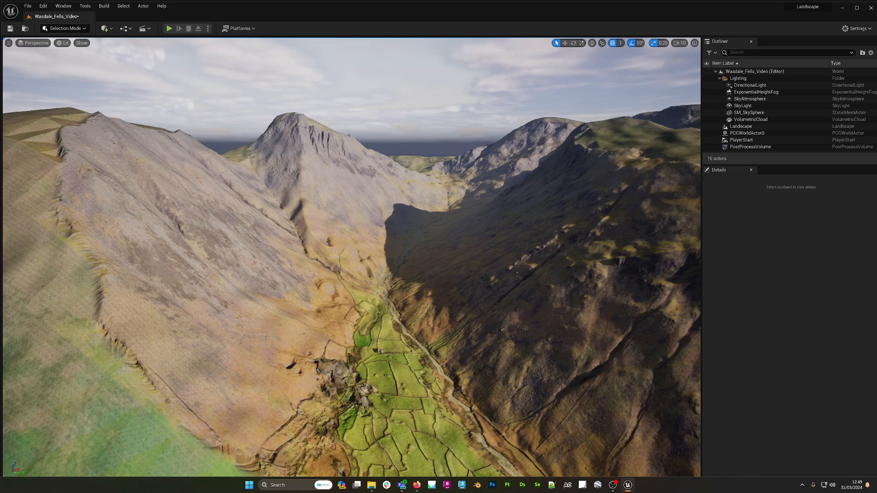
Step: Review the Calculating Heightmap Z Scale section of the landscape documentation
key(alt+tab)
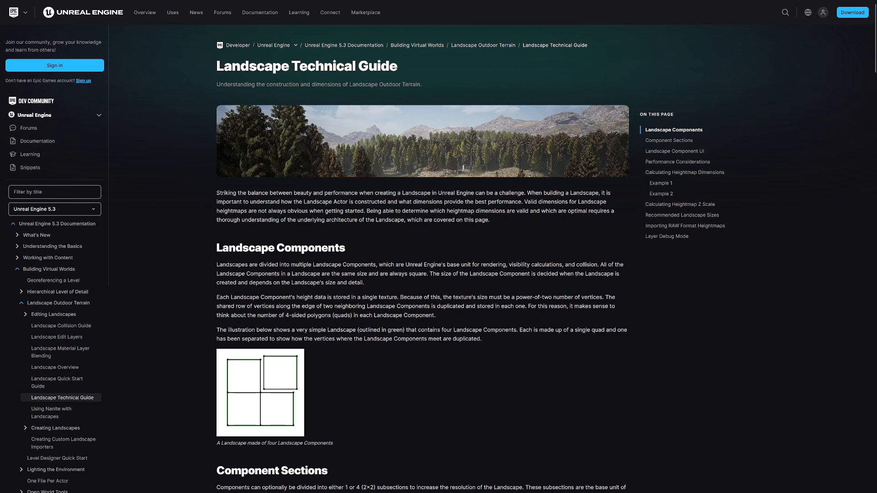
mouse_move(188, 285)
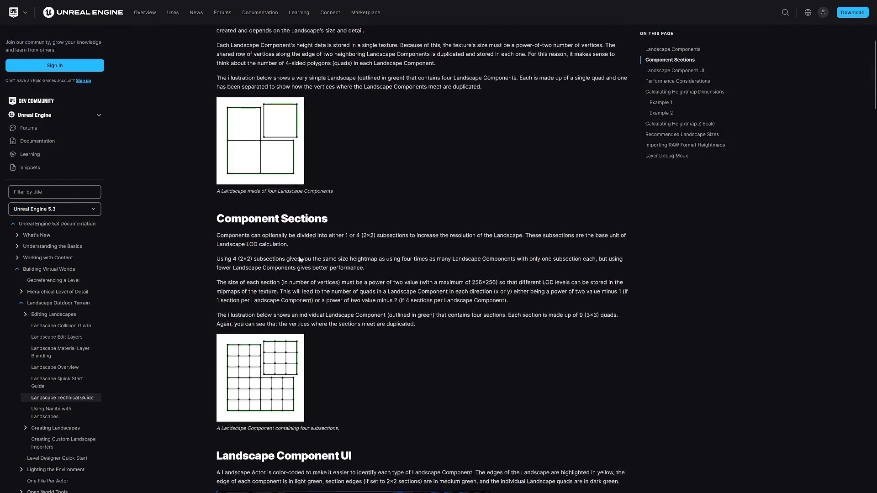
scroll(down, 3)
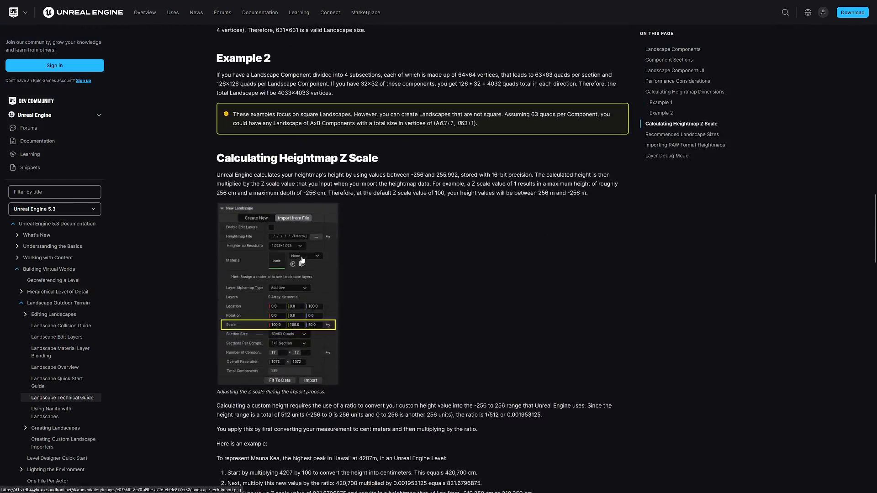
scroll(down, 3)
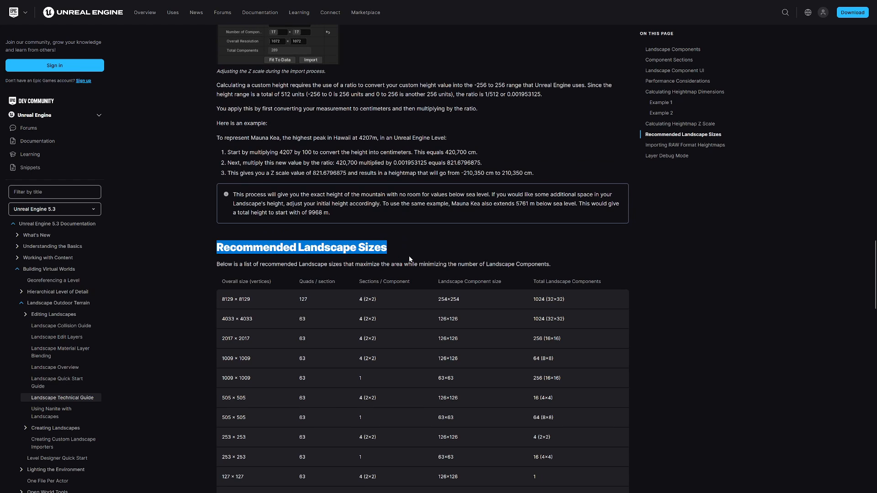
scroll(up, 3)
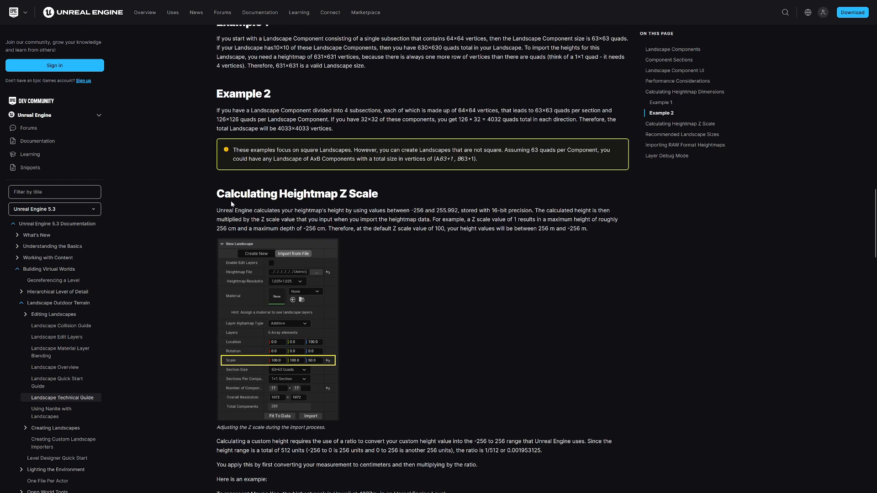
drag(218, 194, 386, 210)
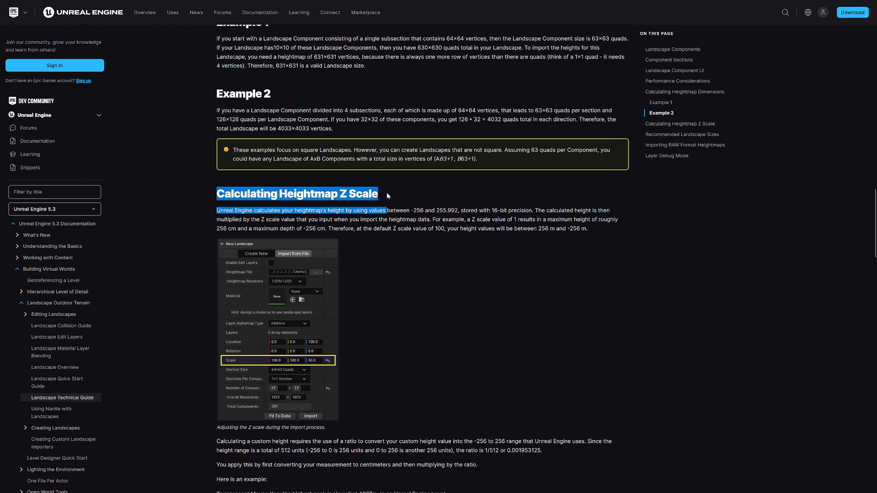
scroll(down, 3)
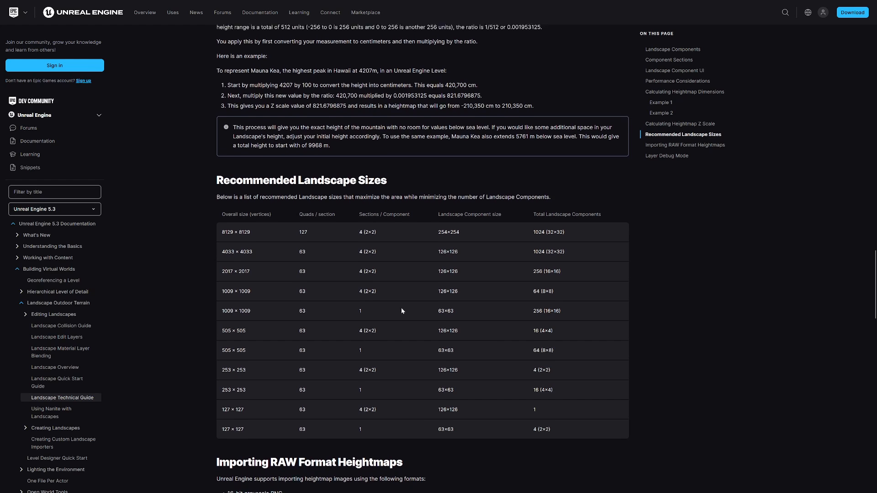
scroll(down, 3)
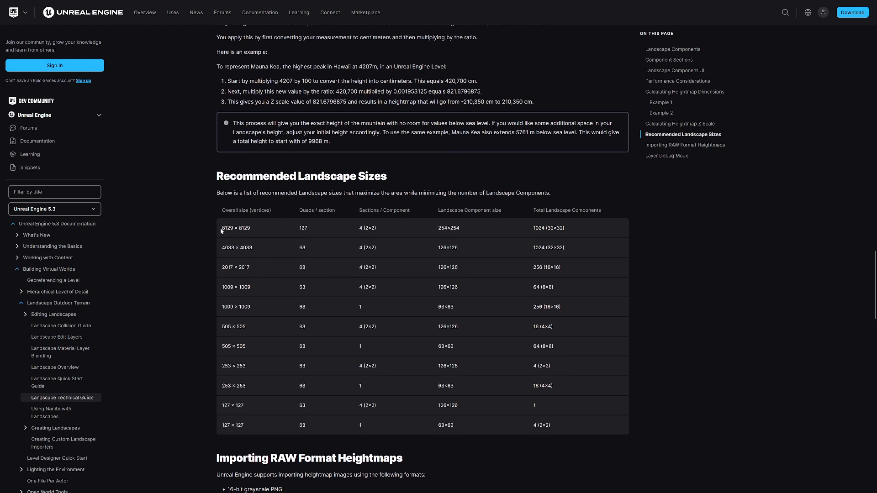
mouse_move(226, 188)
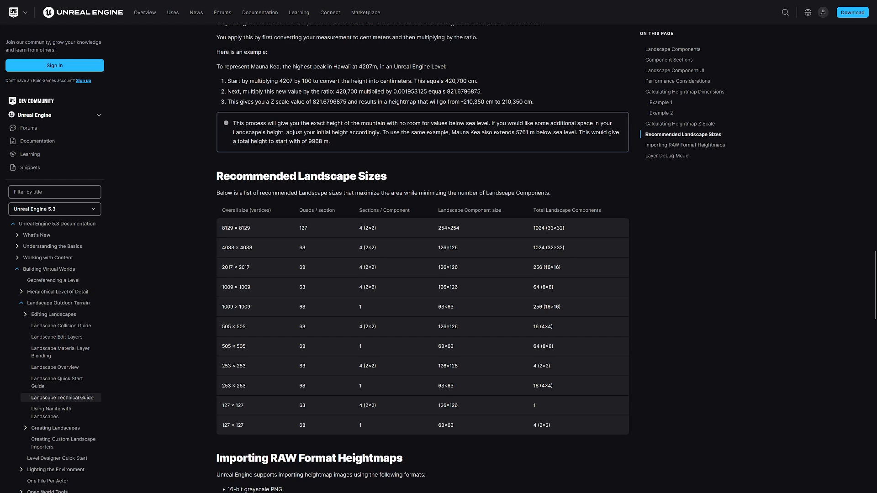
mouse_move(277, 309)
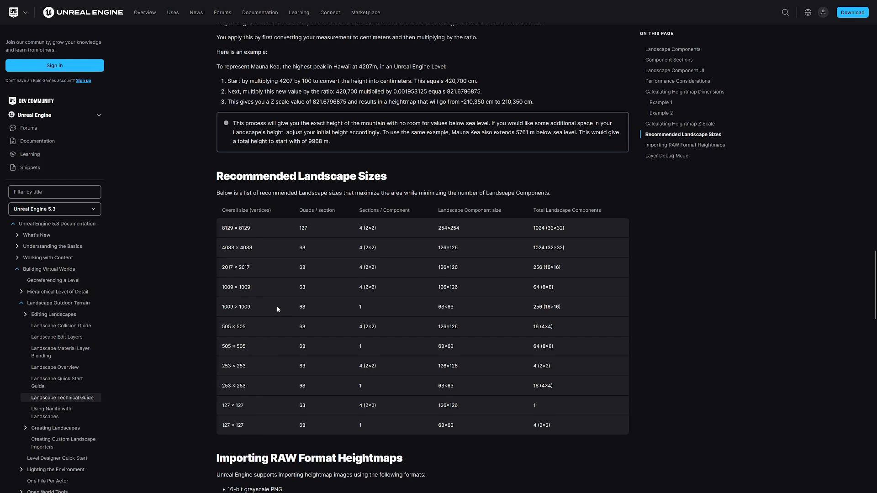
mouse_move(285, 244)
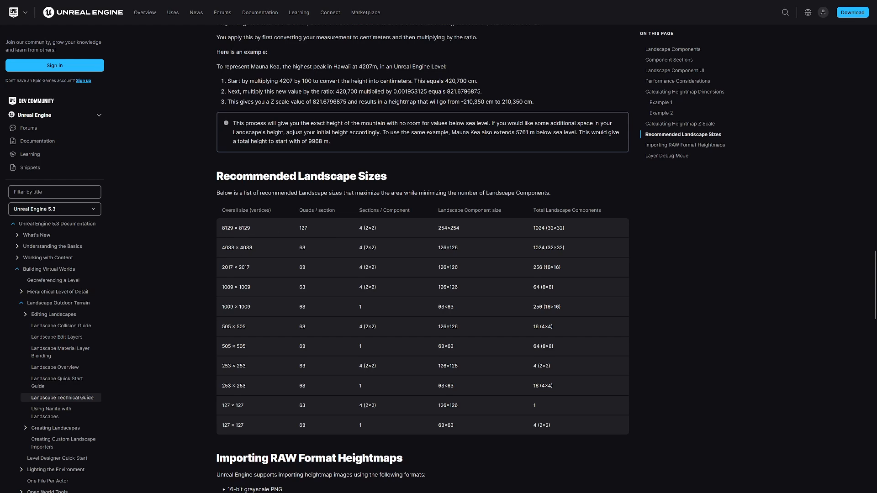
Step: Note the recommended 4033 × 4033 heightmap size and the Z scale explanation
drag(229, 228, 245, 369)
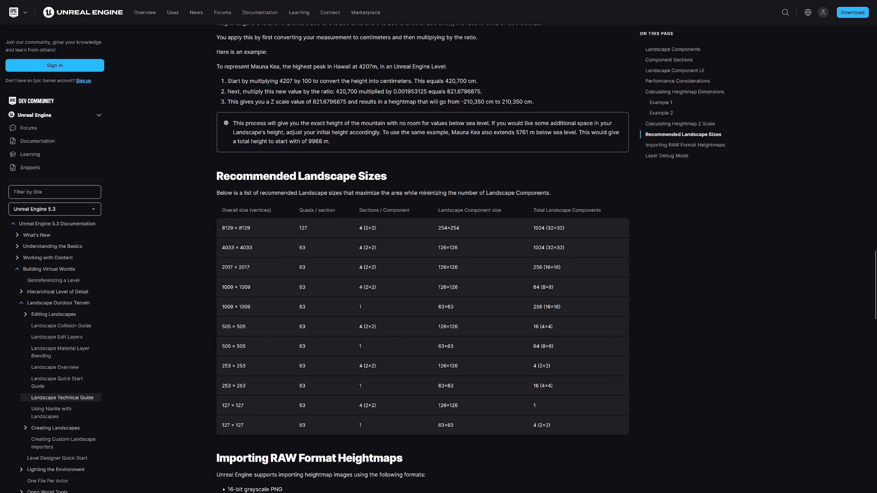
double_click(228, 247)
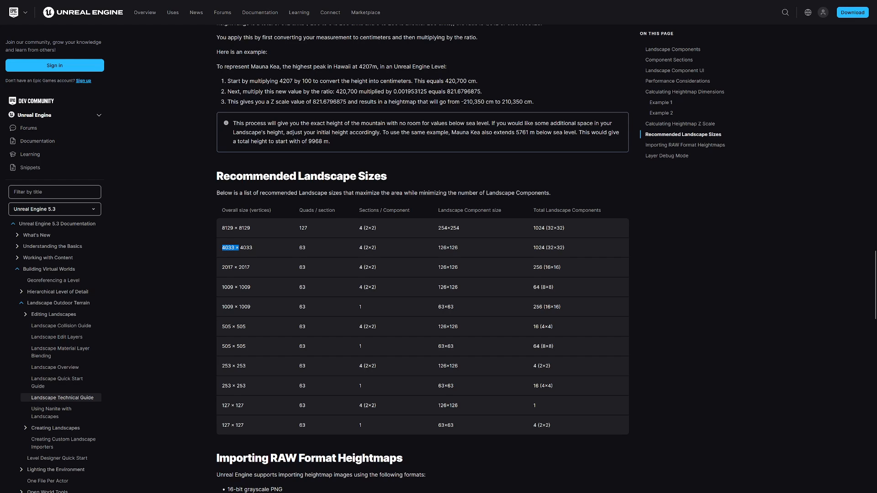
click(256, 248)
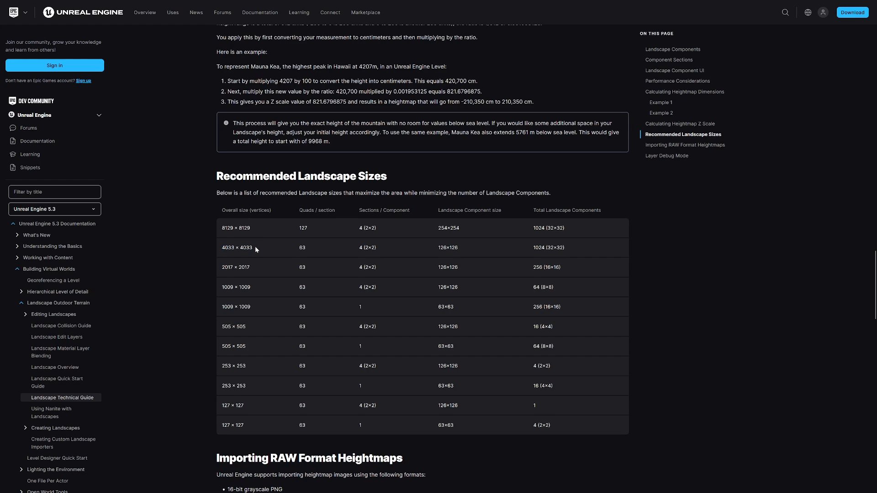
mouse_move(290, 254)
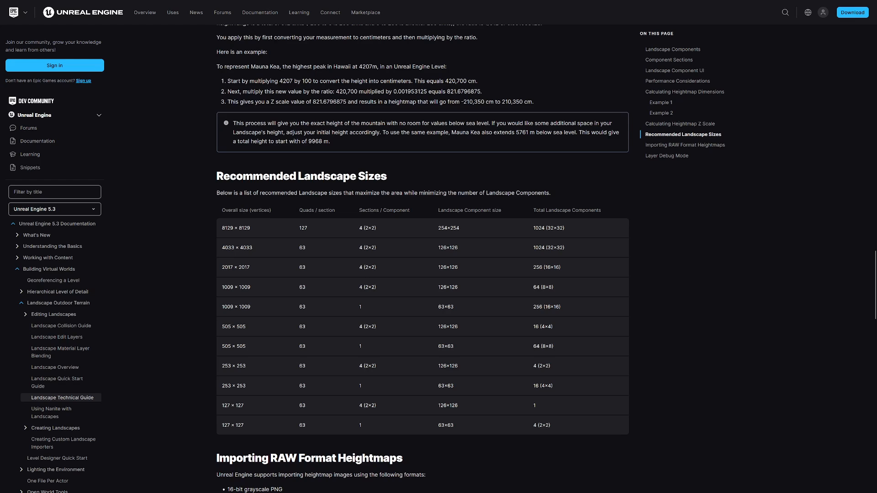
mouse_move(253, 249)
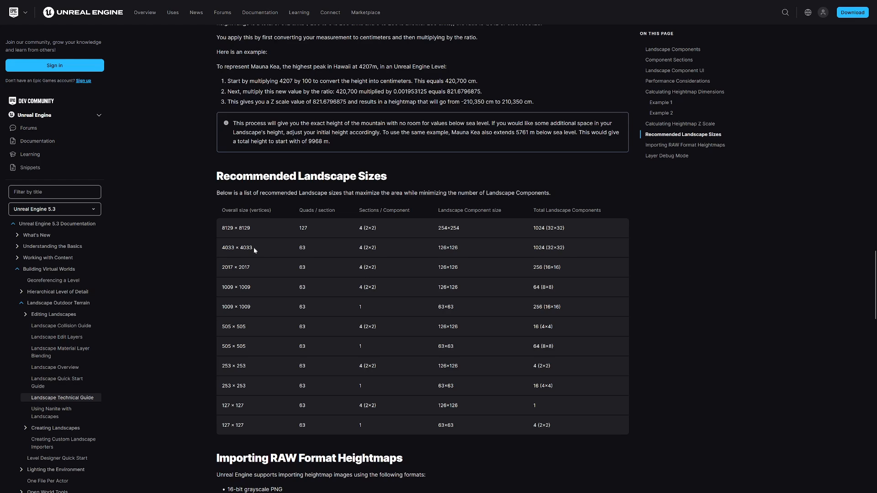
mouse_move(273, 270)
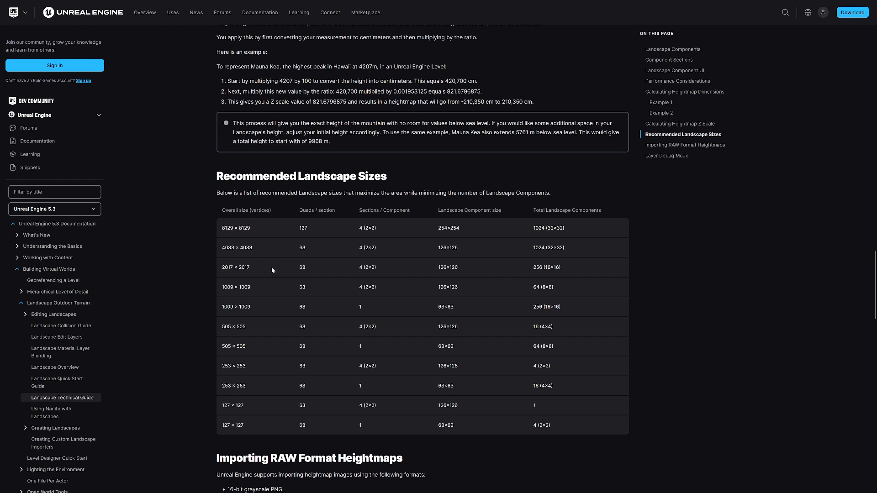
mouse_move(589, 250)
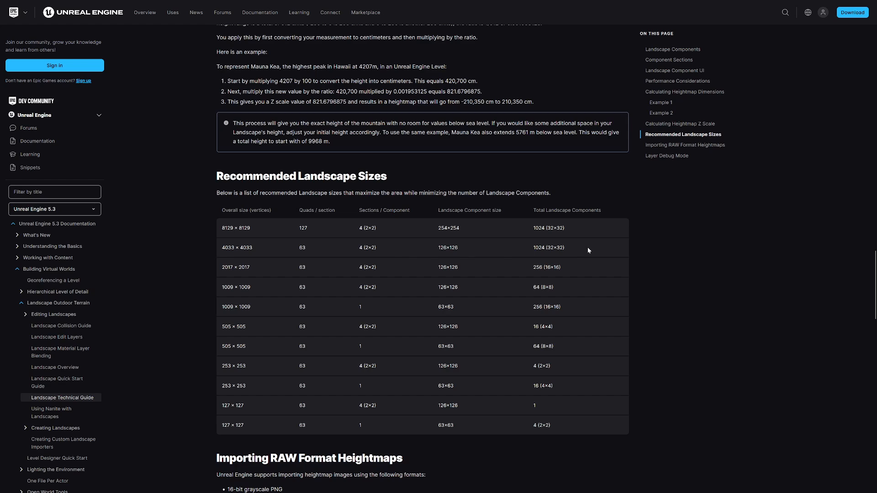
mouse_move(362, 302)
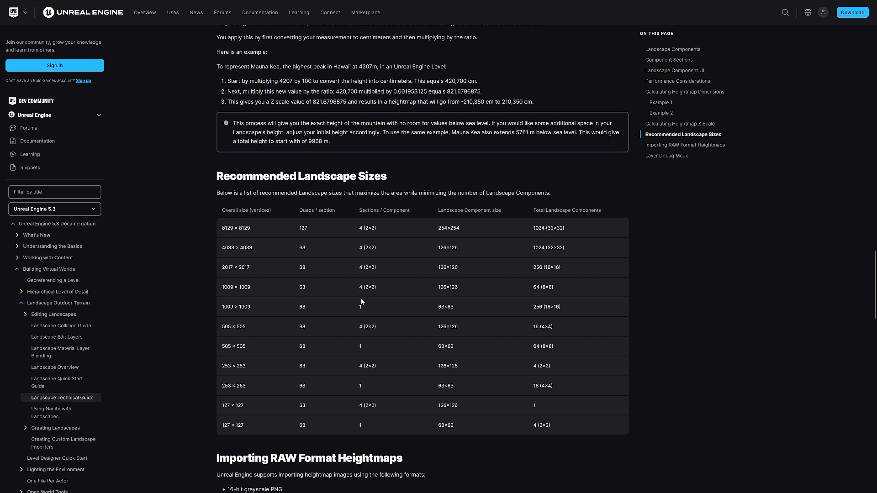
scroll(up, 3)
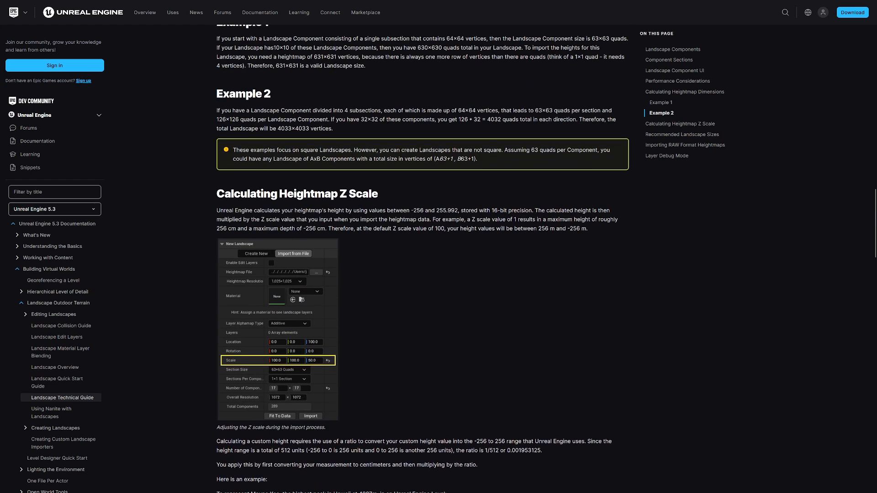
drag(217, 211, 504, 228)
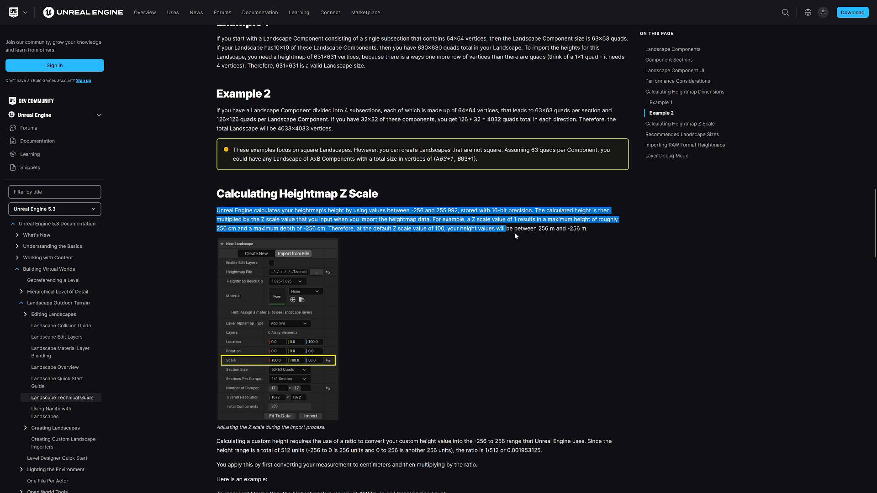
click(592, 266)
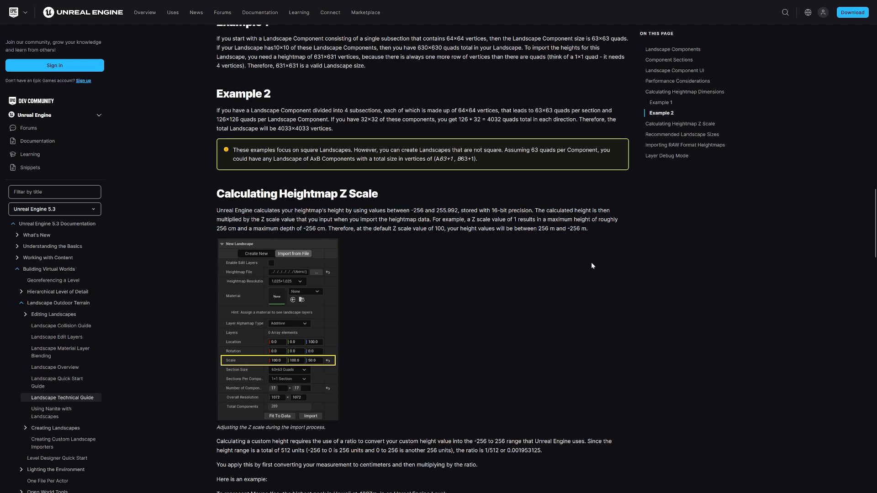
scroll(down, 3)
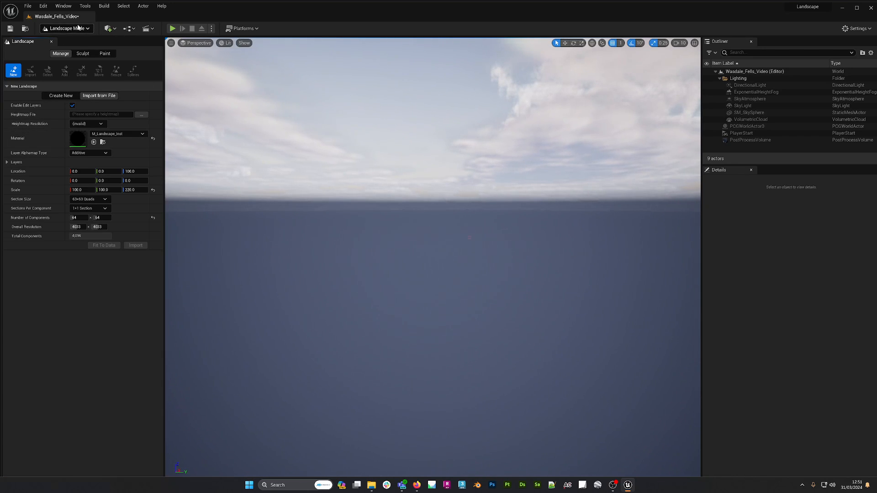
Step: Re-enter Landscape Mode via Selection and start browsing for a heightmap file
click(68, 29)
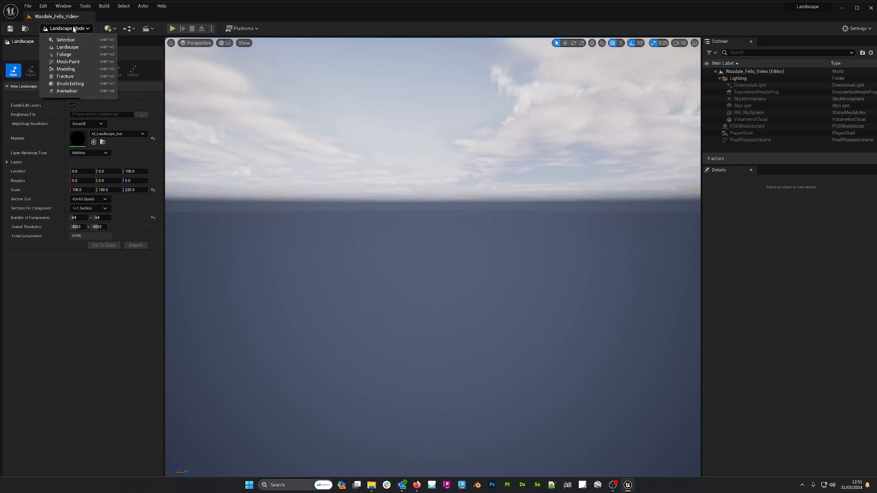
click(64, 39)
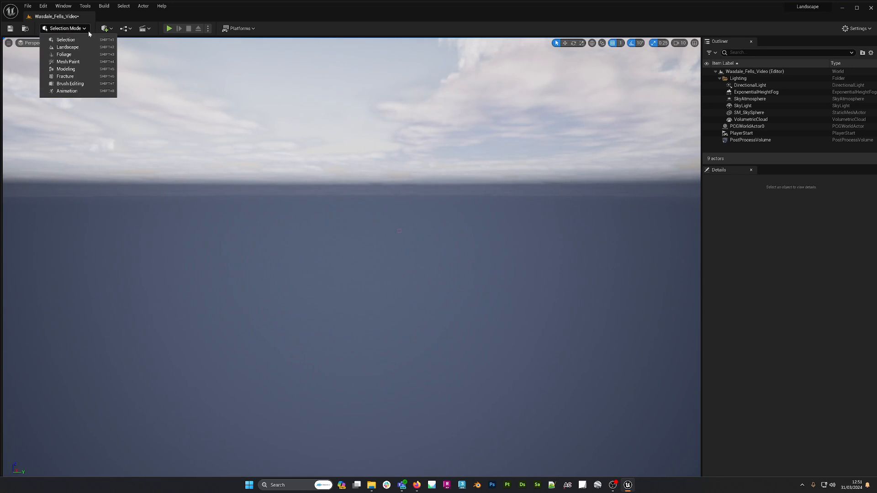
click(68, 47)
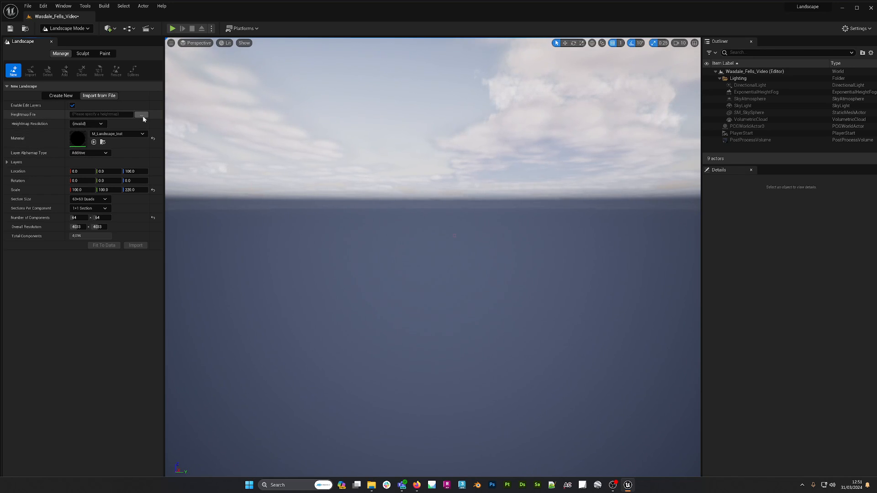
click(142, 114)
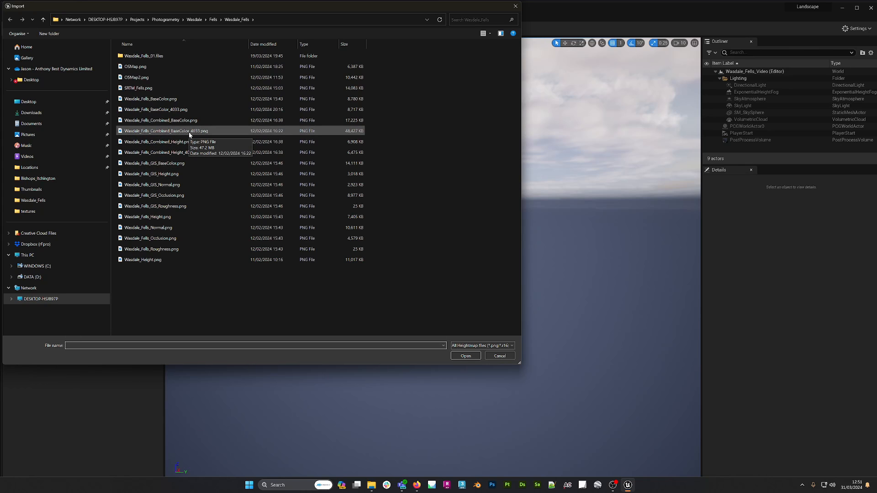
Step: Load Wasdale_Fells_Combined_BaseColor_4033.png as the heightmap, giving a 4033×4033 preview
click(160, 120)
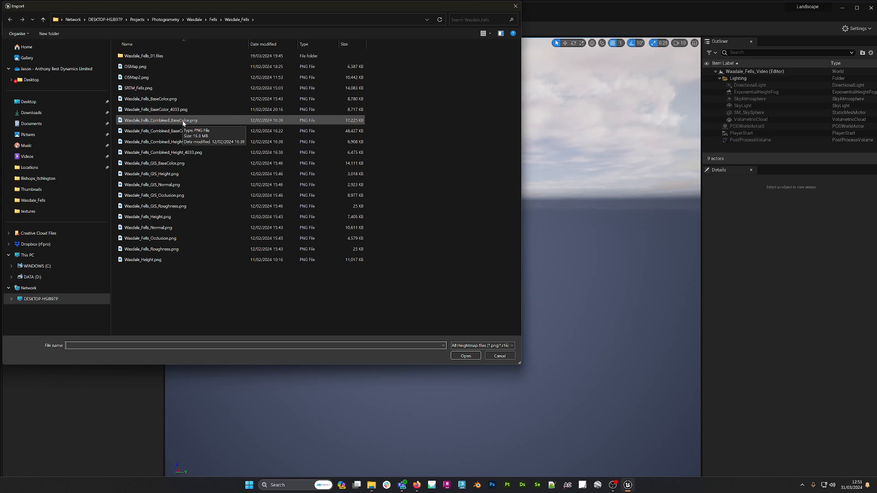
click(173, 131)
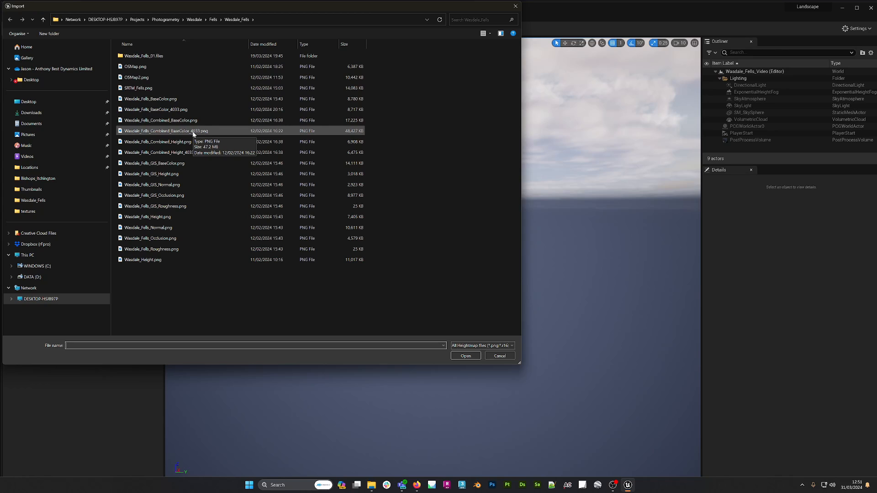
mouse_move(186, 137)
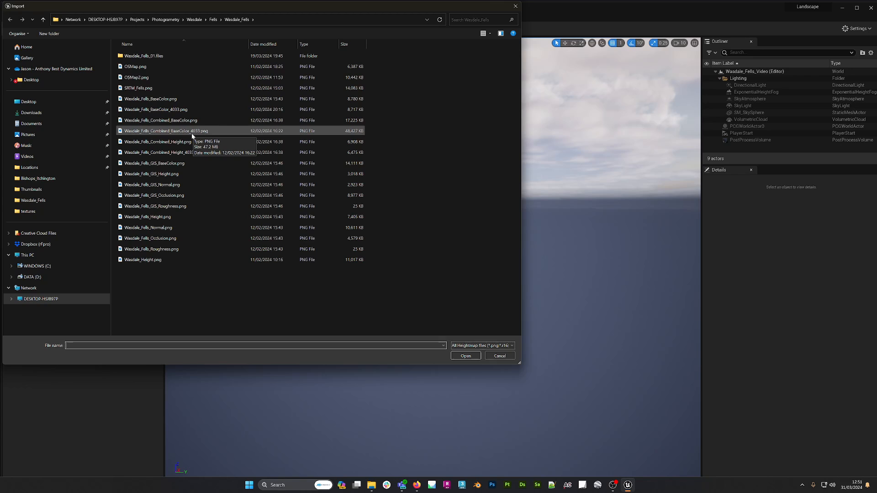
click(166, 130)
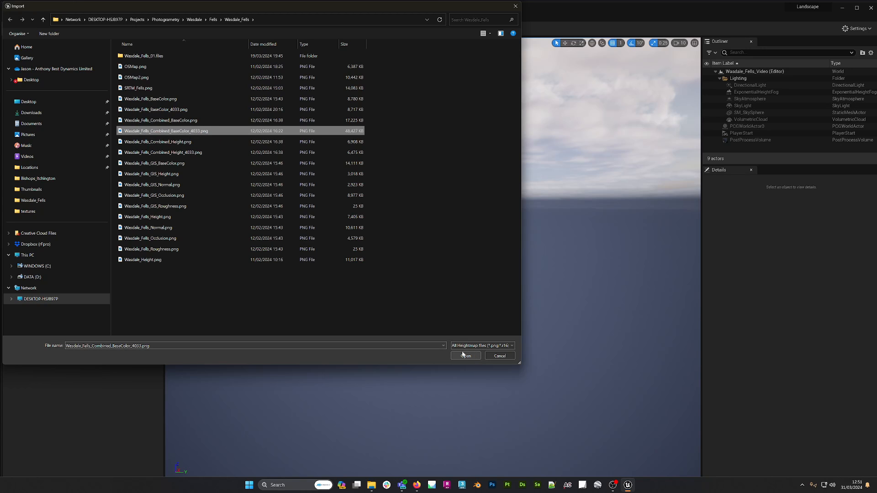
click(465, 355)
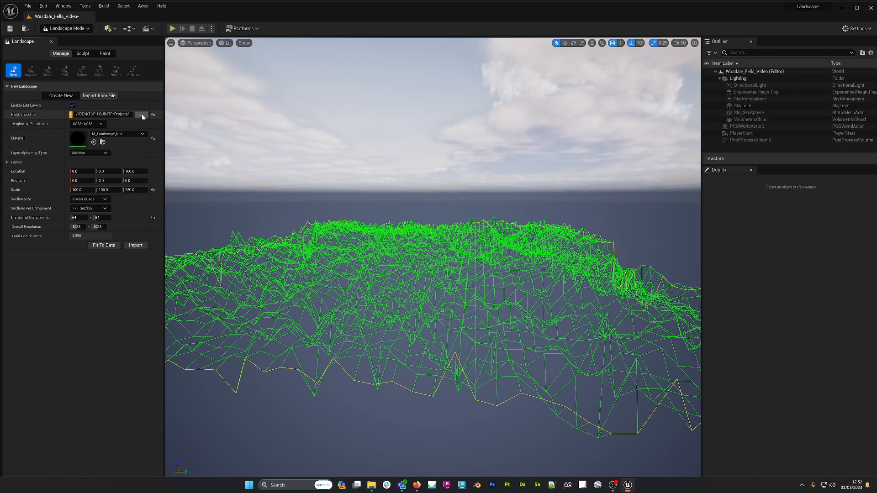
Step: Swap the heightmap to the Combined_Height_4033 PNG and set Z Scale to 220.0
click(142, 115)
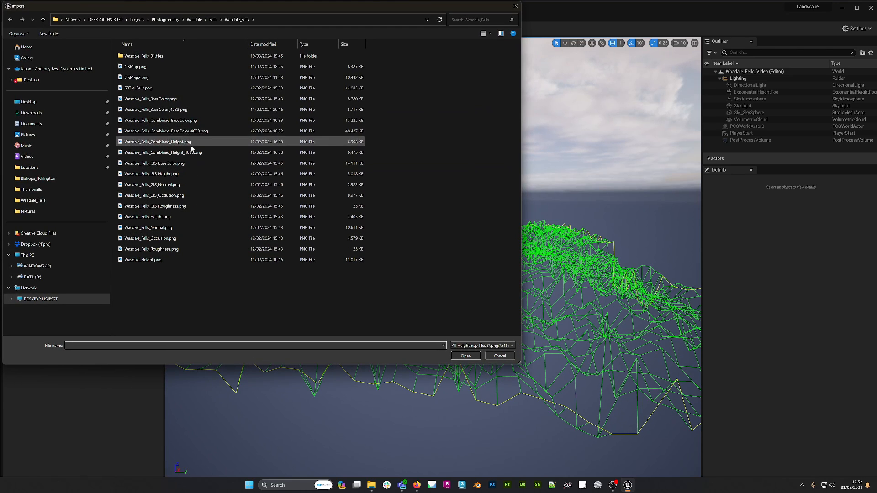
click(465, 355)
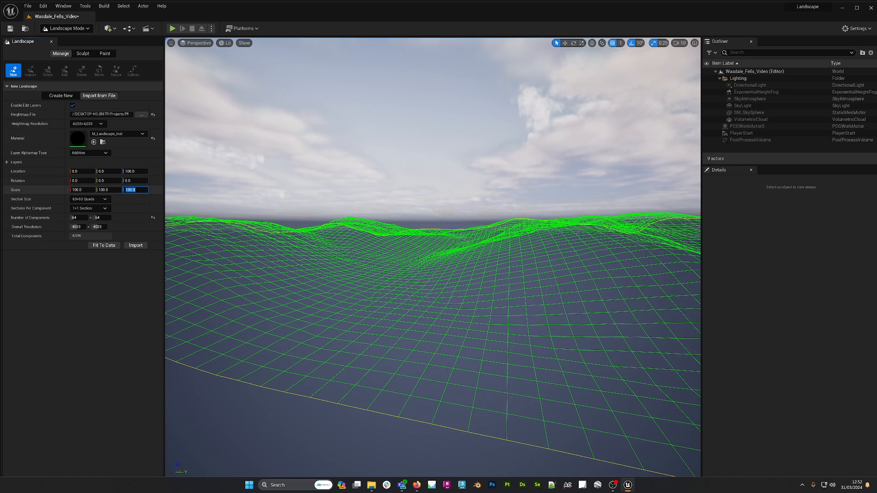
text(2)
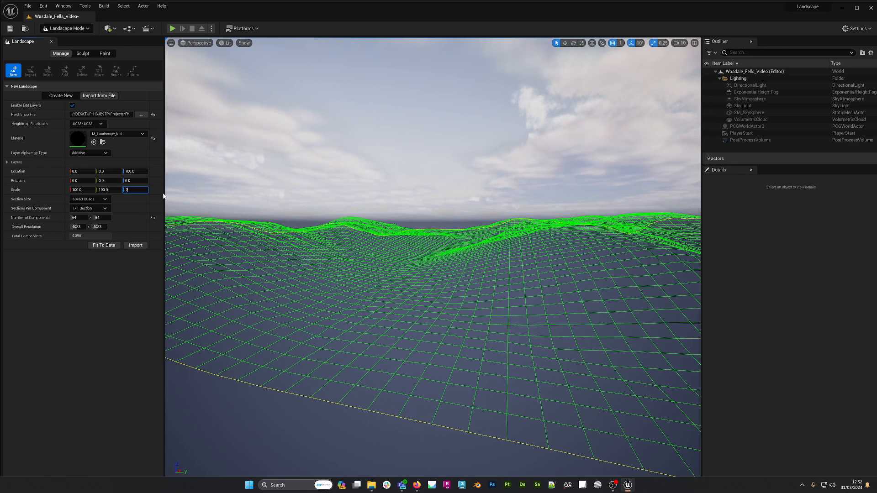
text(220.0)
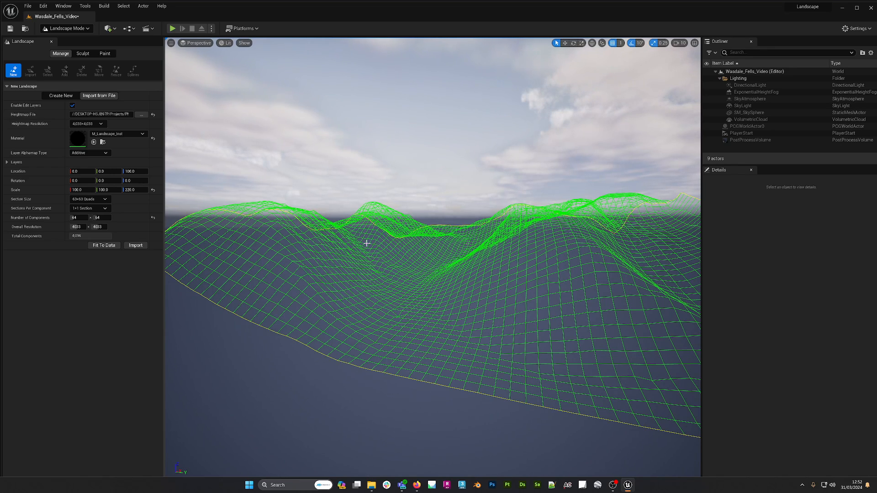
mouse_move(143, 221)
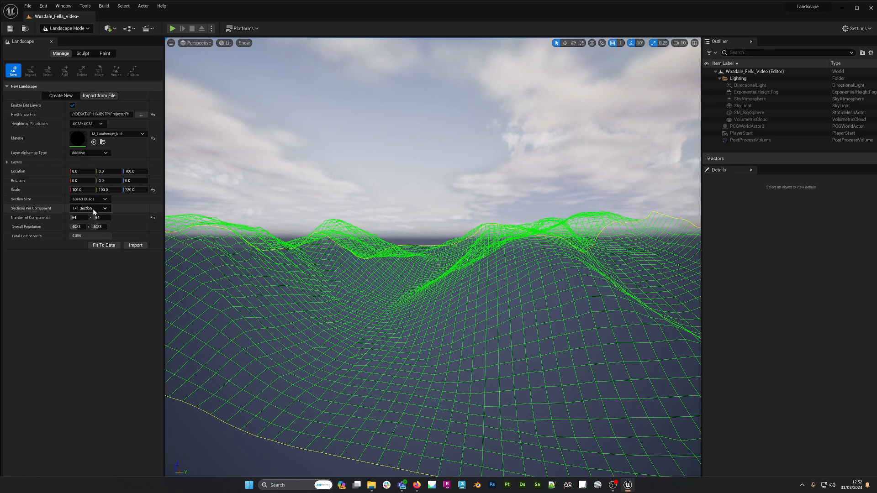
Step: Use 2x2 sections per component, giving 32×32 components
click(90, 208)
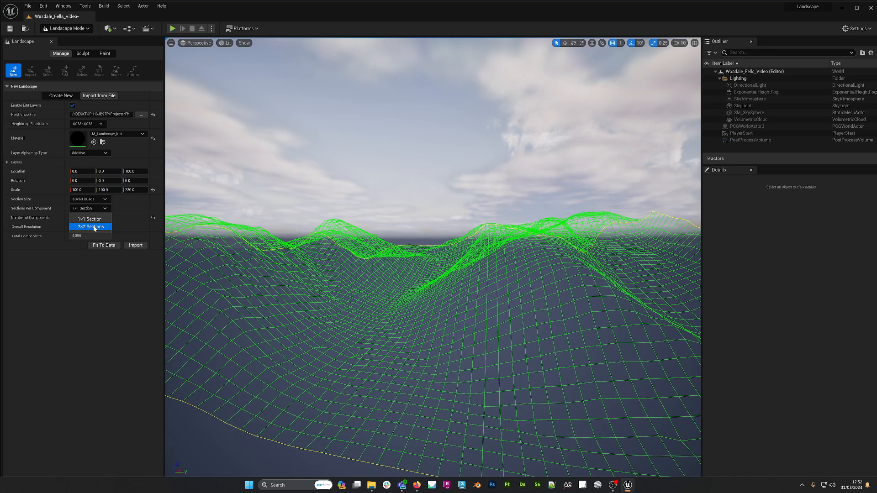
click(90, 226)
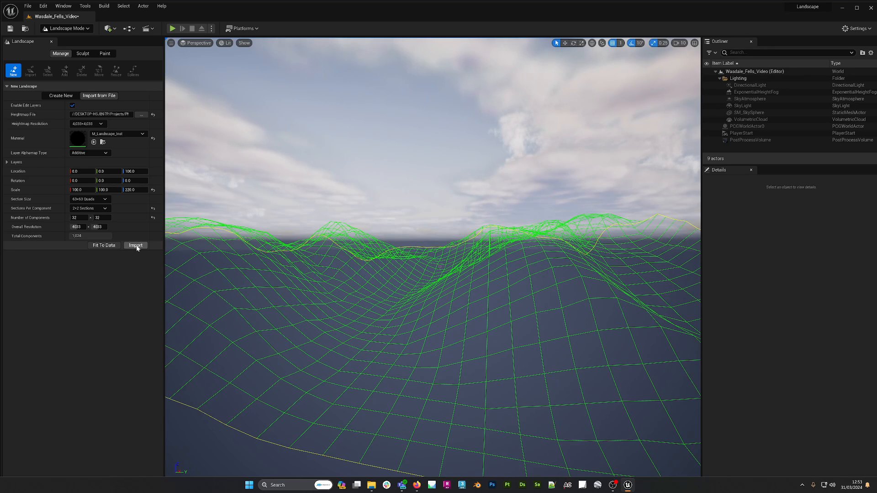
Step: Import the landscape, then set the Landscape actor's Z location to 85000
click(135, 245)
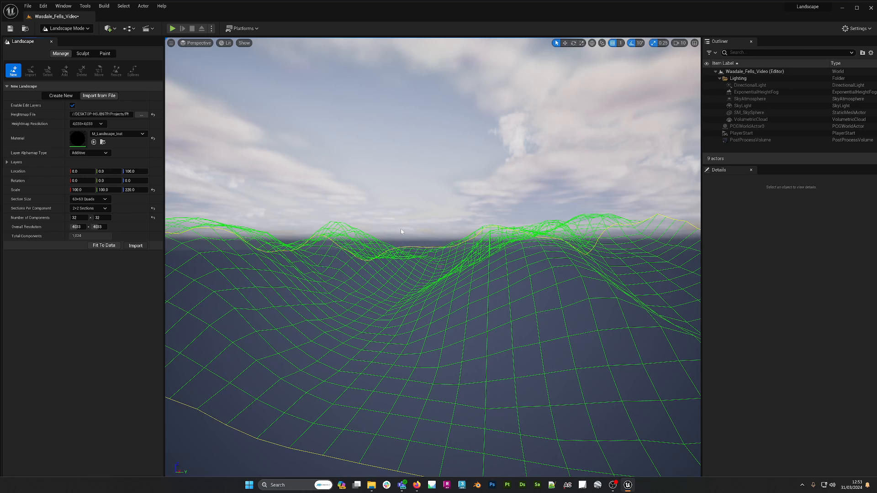
mouse_move(410, 286)
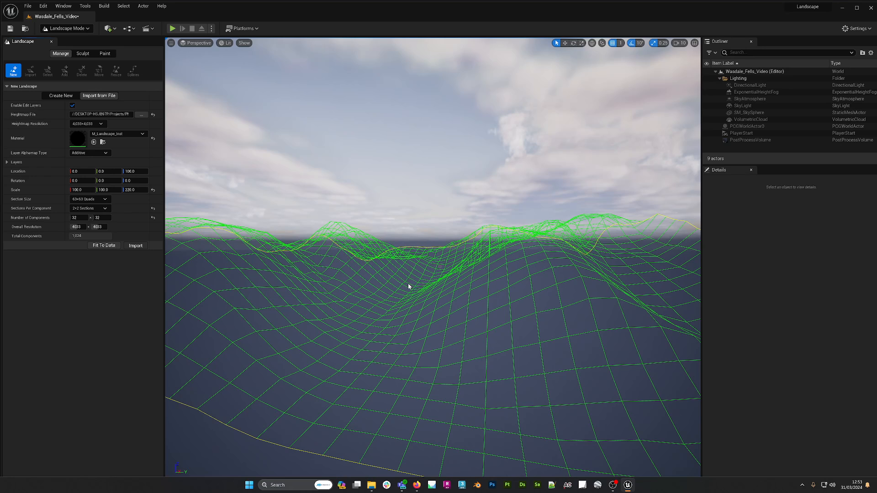
click(82, 53)
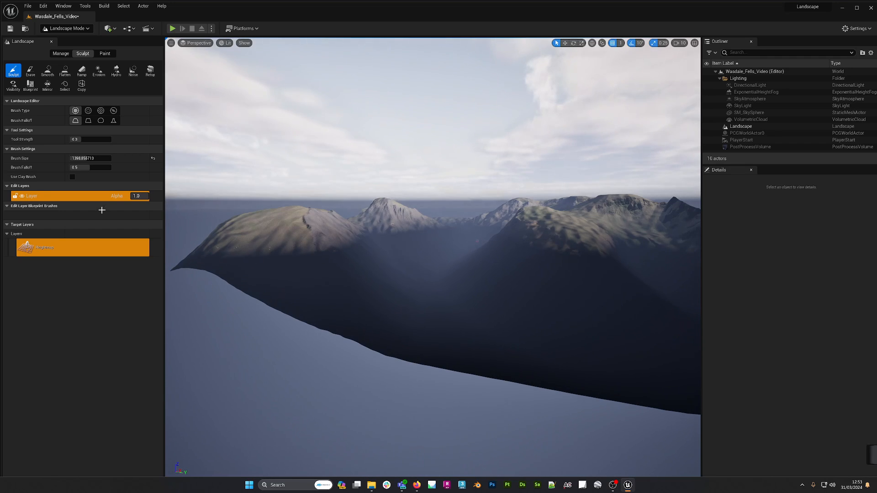
click(740, 126)
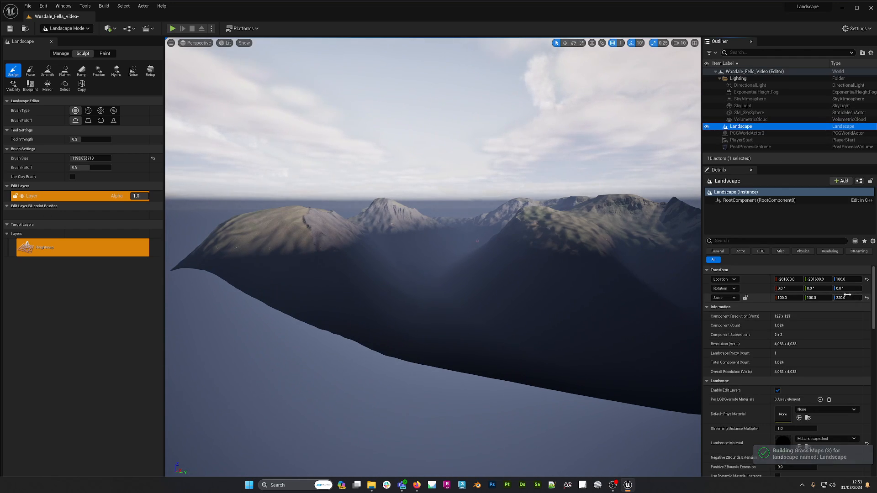
click(842, 279)
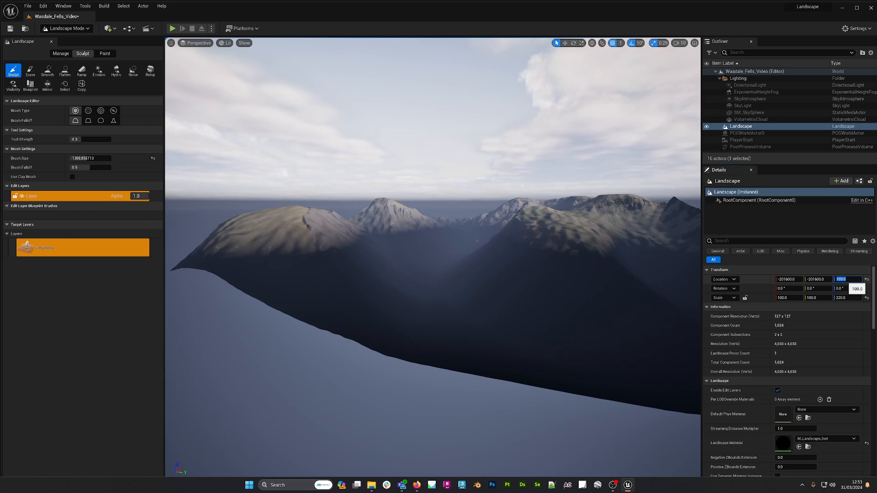
text(85000)
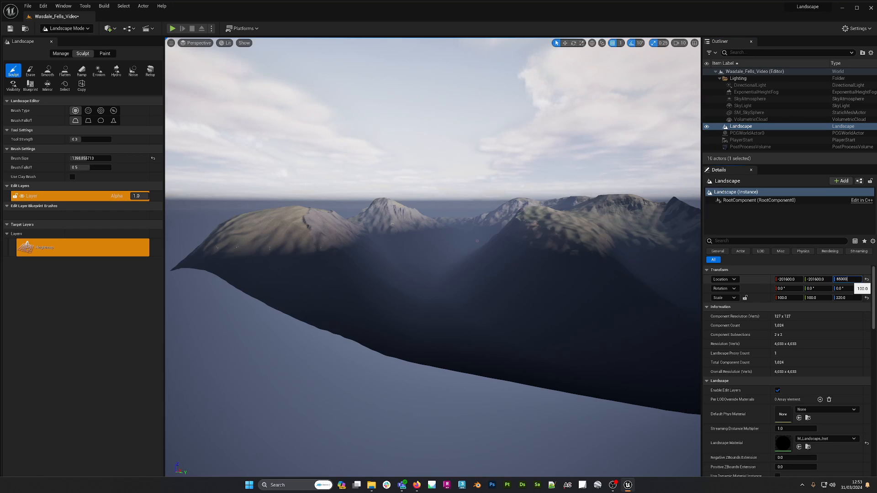